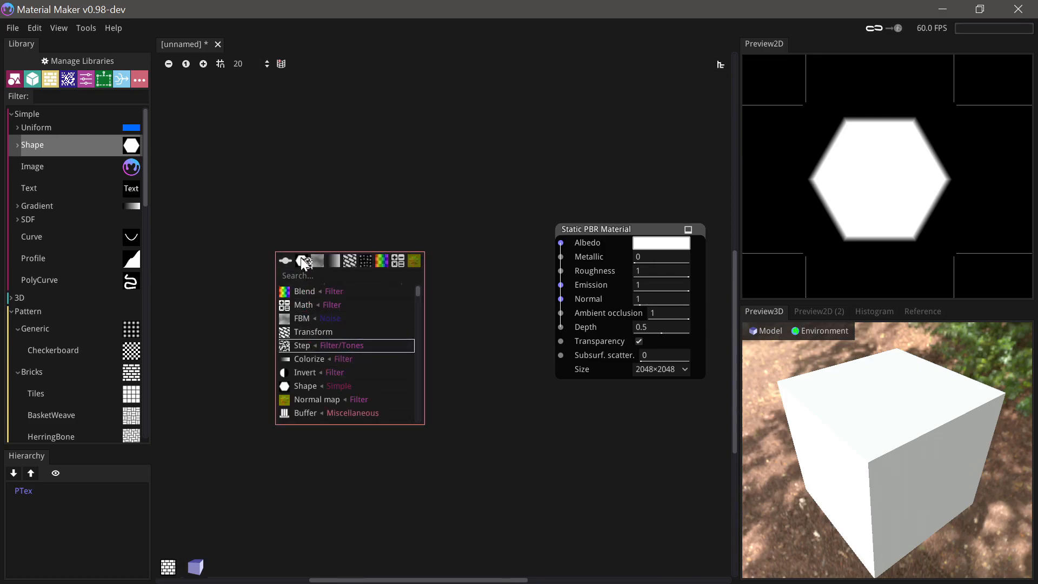
Add Bricks and Uneven Bricks 2 nodes from the add-node popup beside the material output.
{"action": "left_click", "coordinate": [302, 345]}
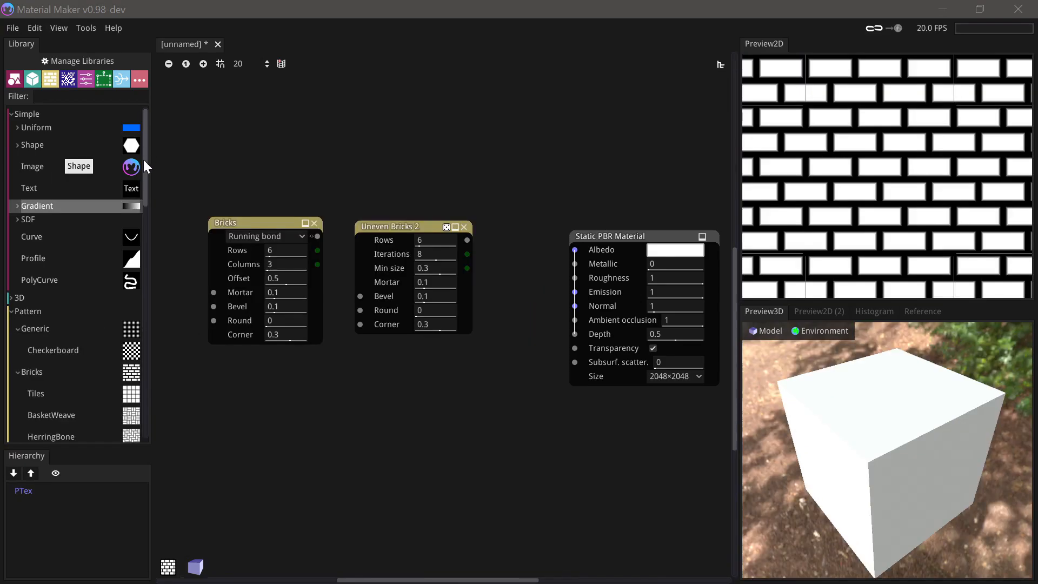
Delete the brick nodes and add an FBM Noise node previewing cloudy Perlin noise.
{"action": "left_click", "coordinate": [268, 232]}
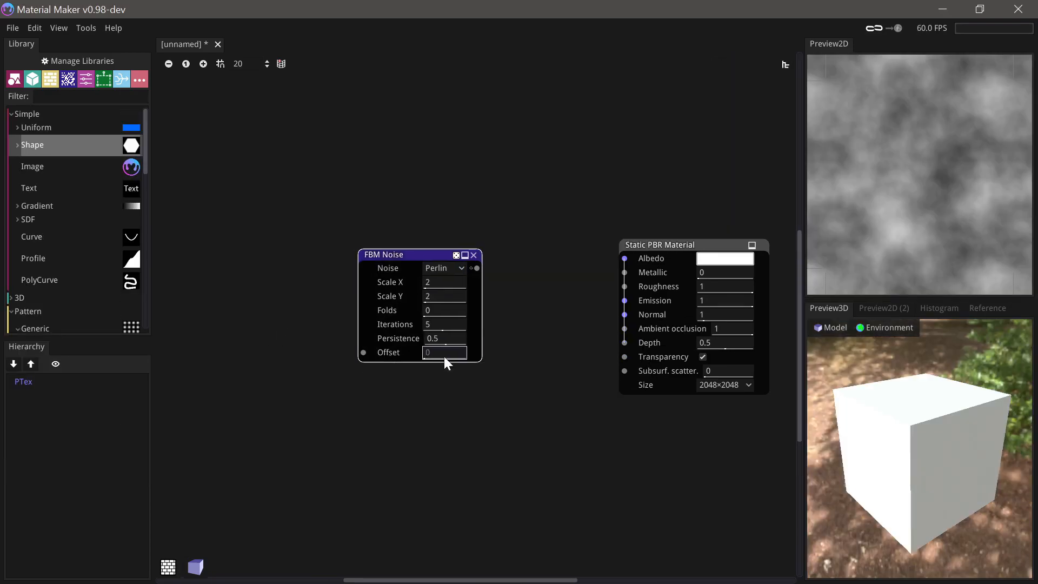
Enter $time, add Bricks and HBAO nodes, connect Bricks into HBAO, then open chest.mmpp.
{"action": "type", "text": "$time"}
{"action": "type", "text": "cry"}
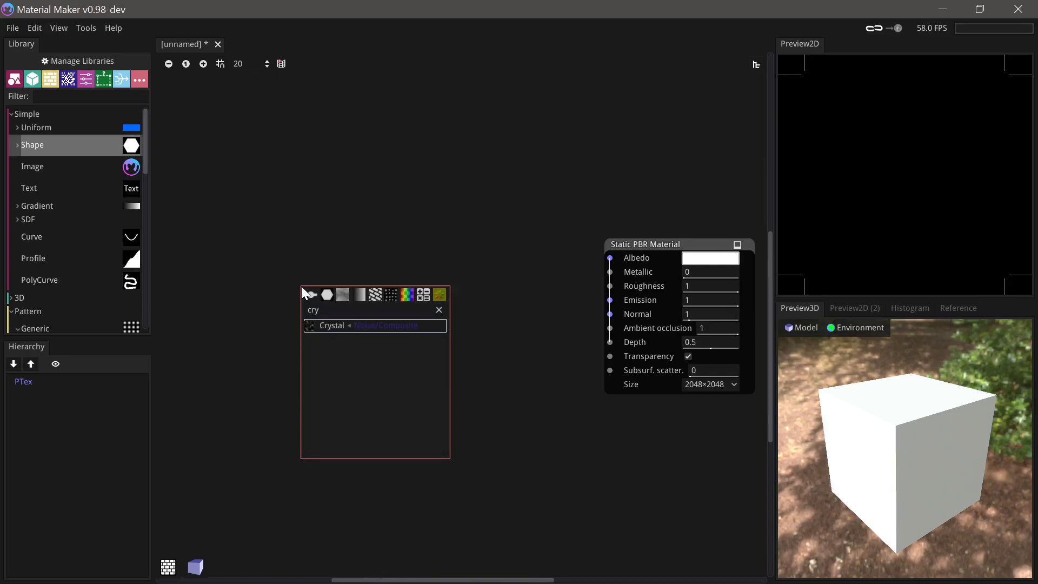
{"action": "left_click", "coordinate": [331, 326]}
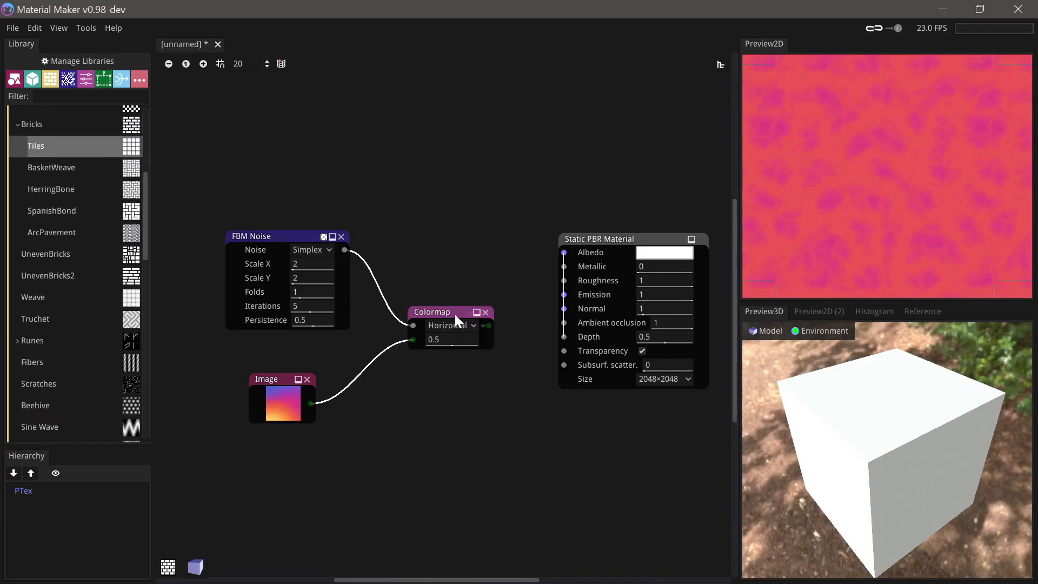
{"action": "left_click", "coordinate": [450, 339]}
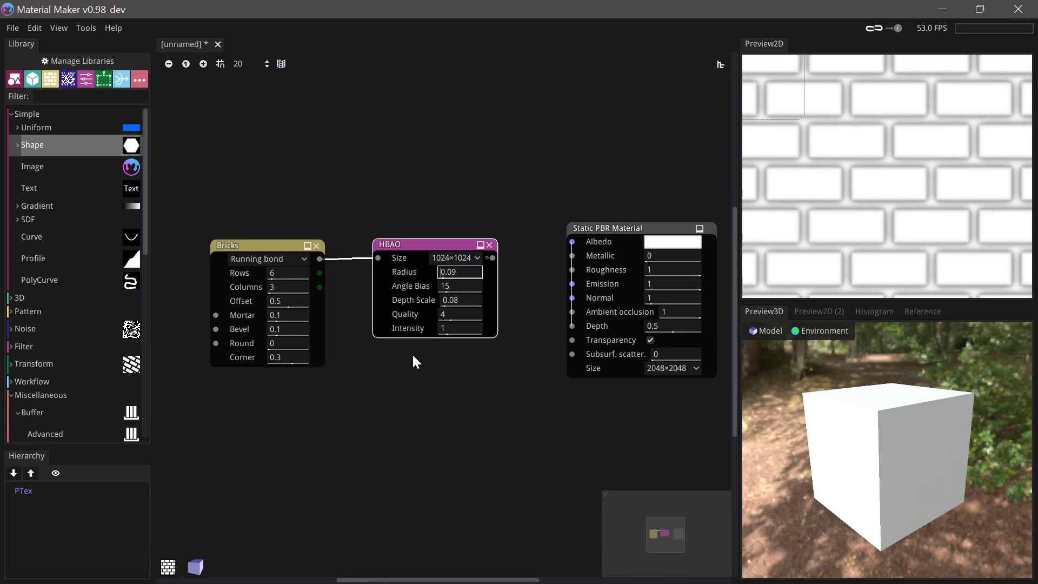
{"action": "left_click", "coordinate": [268, 43]}
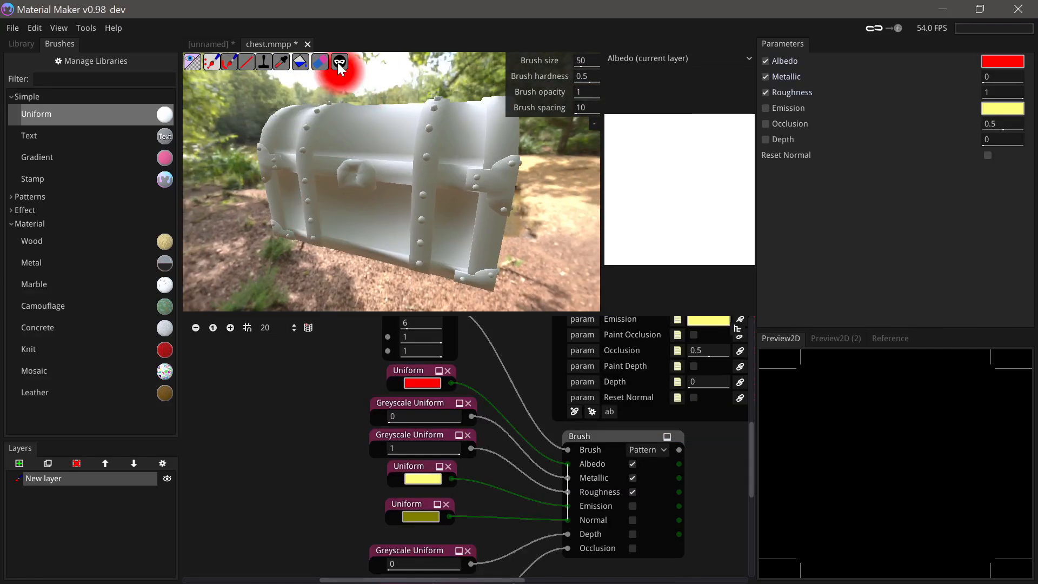
Set up a Mask from ID map on the chest painting project.
{"action": "left_click", "coordinate": [339, 61]}
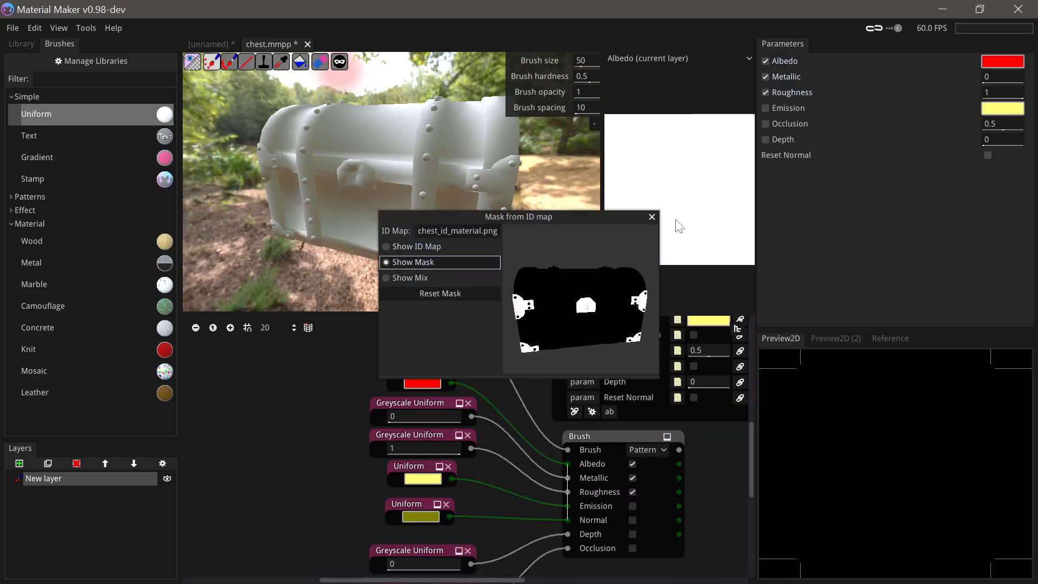
{"action": "left_click", "coordinate": [651, 217]}
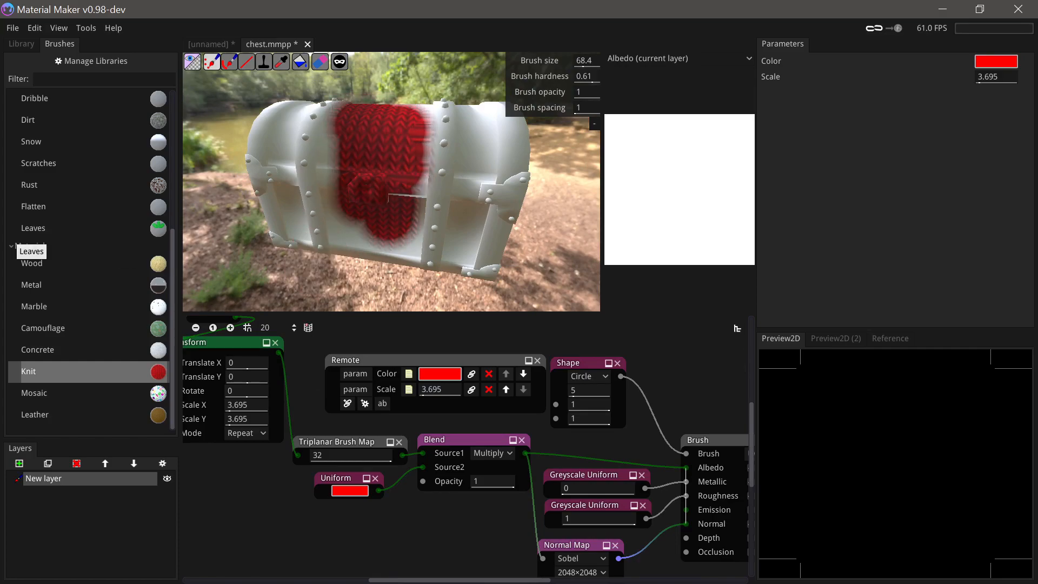
Paint Mosaic tiles and Leaves strokes across the chest front.
{"action": "left_click", "coordinate": [34, 393]}
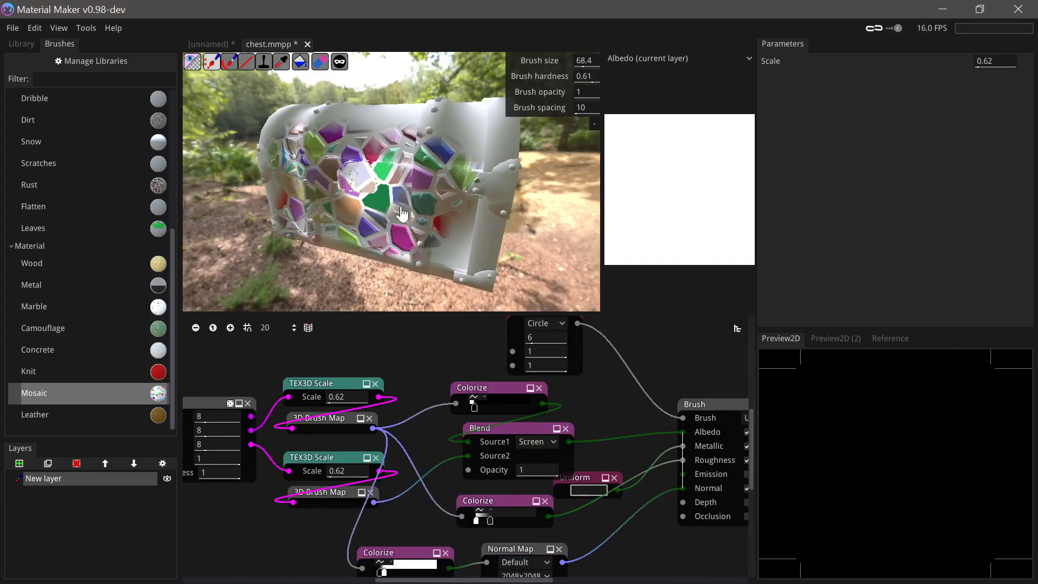
{"action": "left_click", "coordinate": [33, 228]}
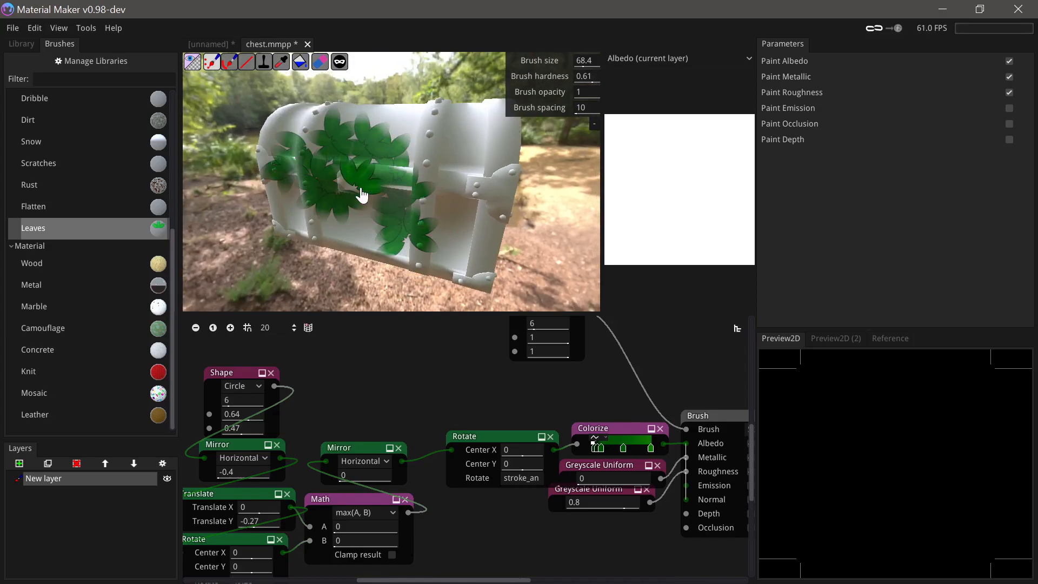